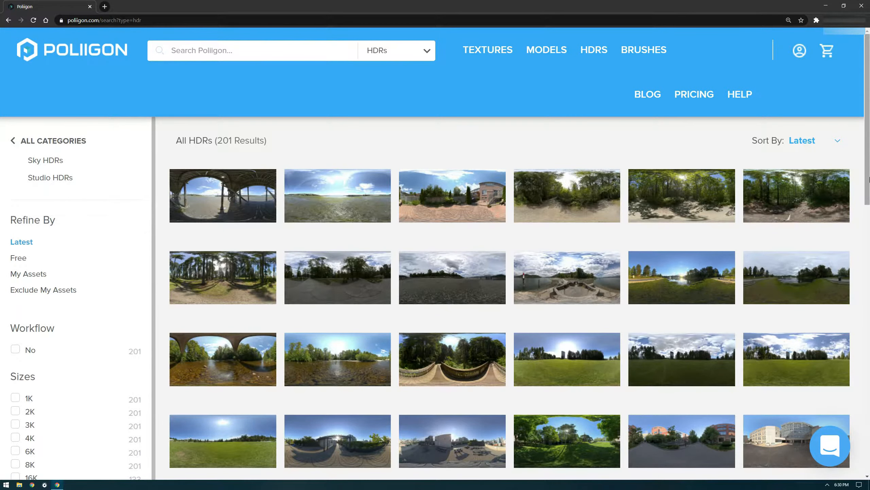
Switch the Shader Editor from the material's nodes to the World node tree
{"action": "scroll", "scroll_direction": "down", "scroll_amount": 3}
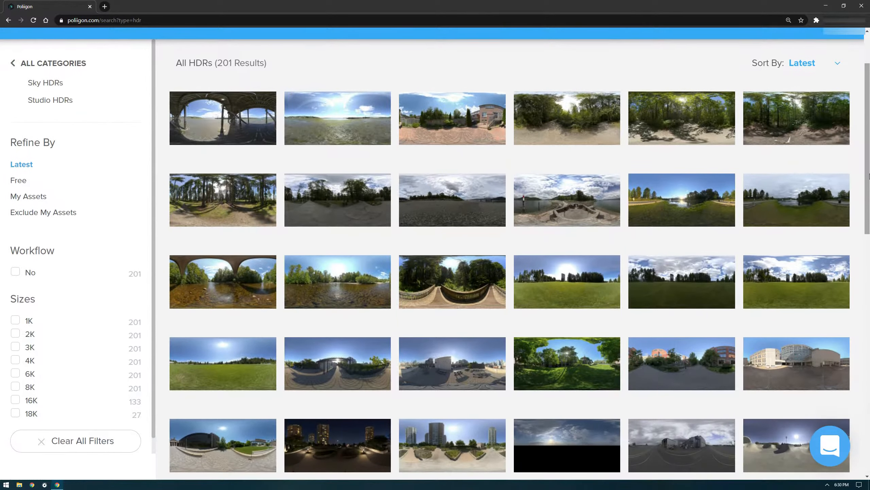
{"action": "scroll", "scroll_direction": "down", "scroll_amount": 3}
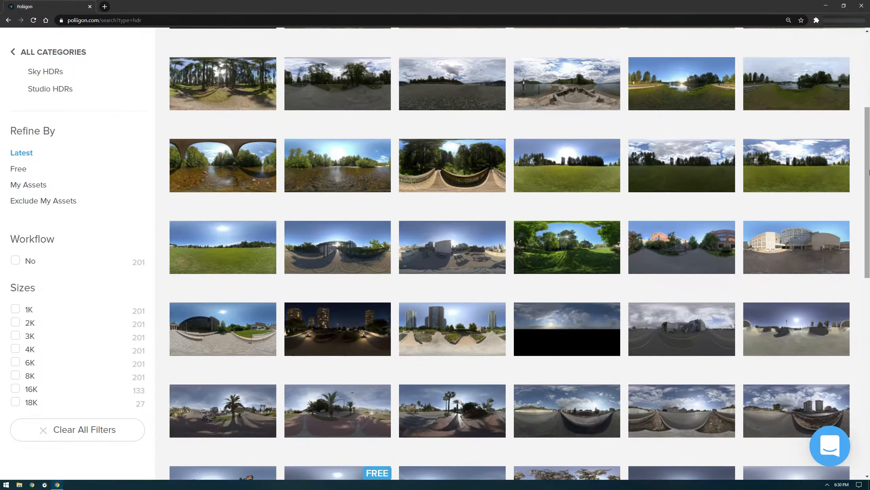
{"action": "scroll", "scroll_direction": "down", "scroll_amount": 3}
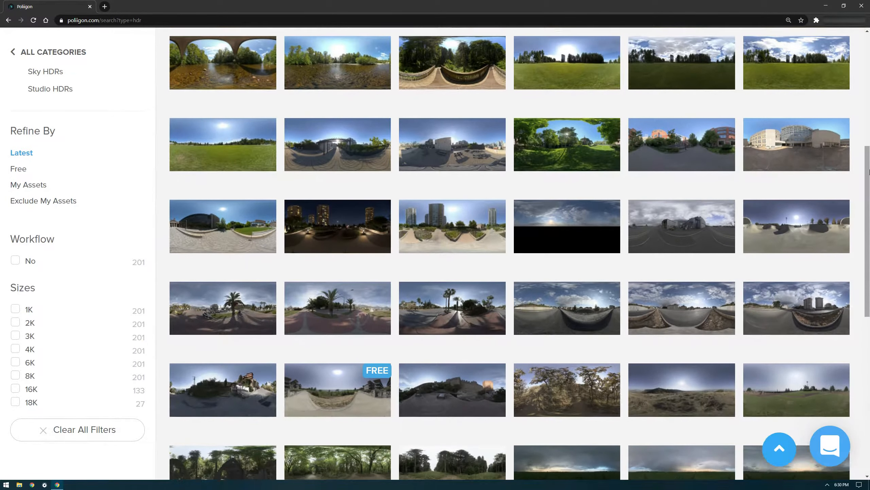
{"action": "scroll", "scroll_direction": "down", "scroll_amount": 3}
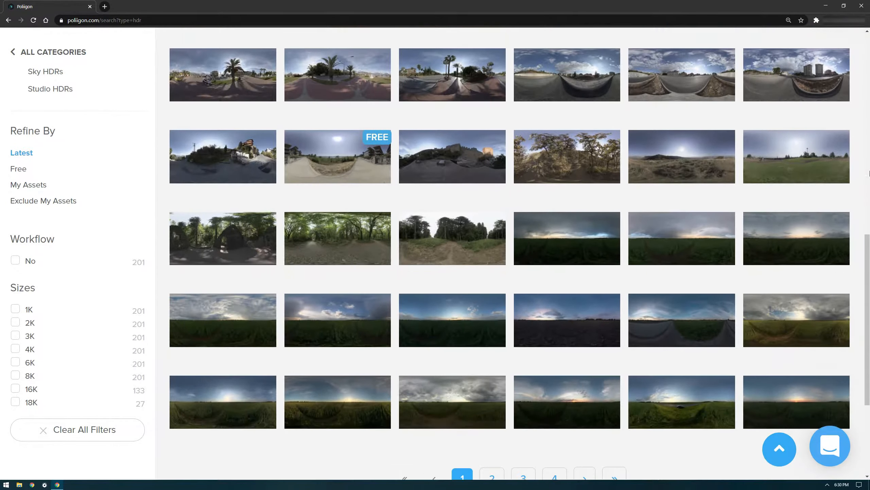
{"action": "scroll", "scroll_direction": "down", "scroll_amount": 3}
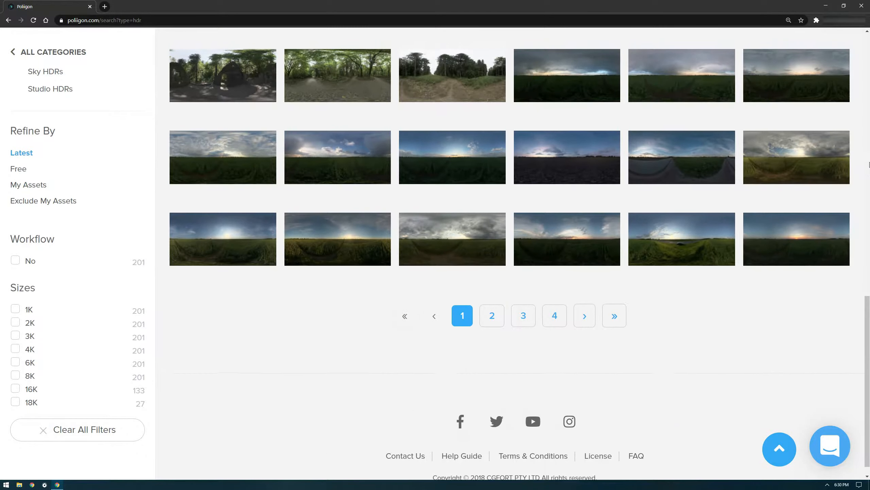
{"action": "left_click", "coordinate": [491, 316]}
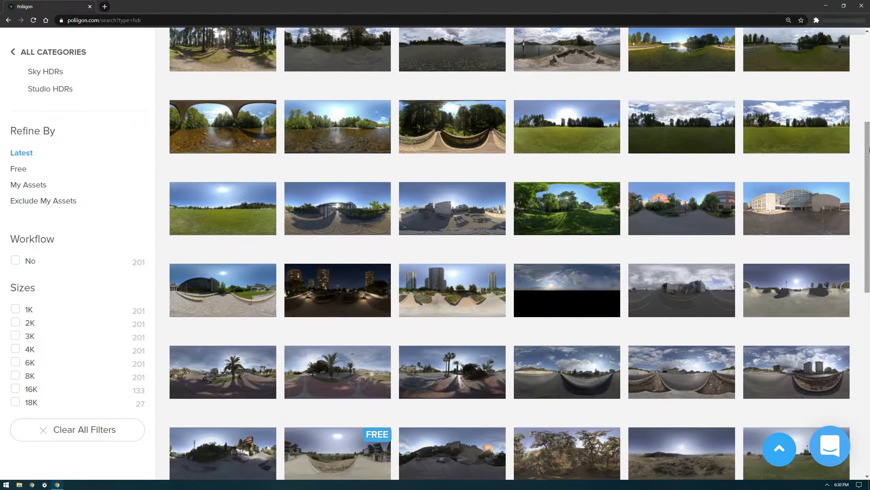
{"action": "scroll", "scroll_direction": "down", "scroll_amount": 3}
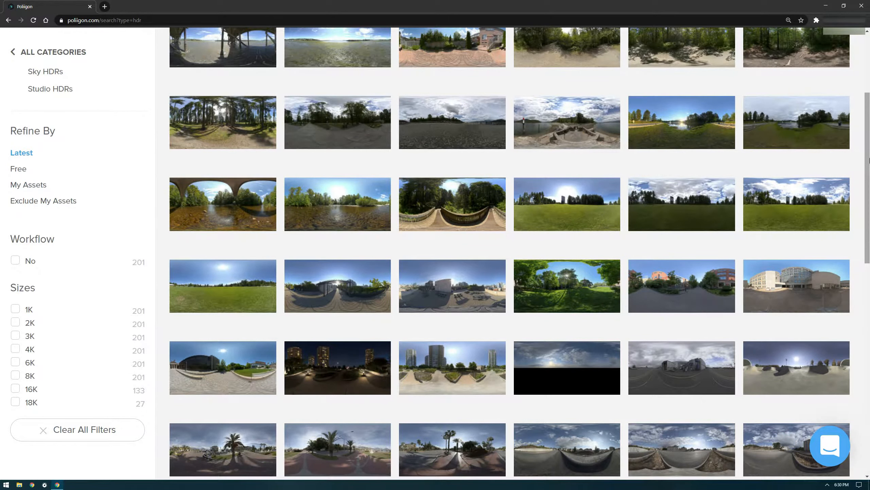
{"action": "scroll", "scroll_direction": "up", "scroll_amount": 3}
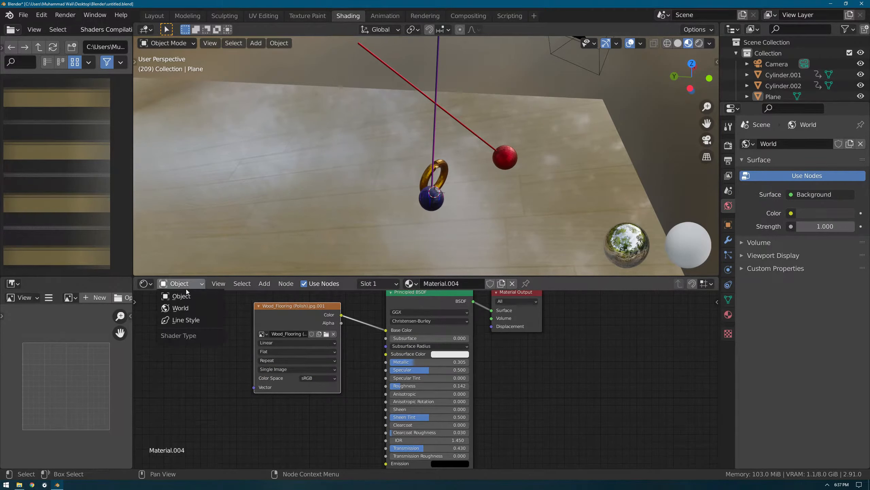
{"action": "left_click", "coordinate": [179, 308]}
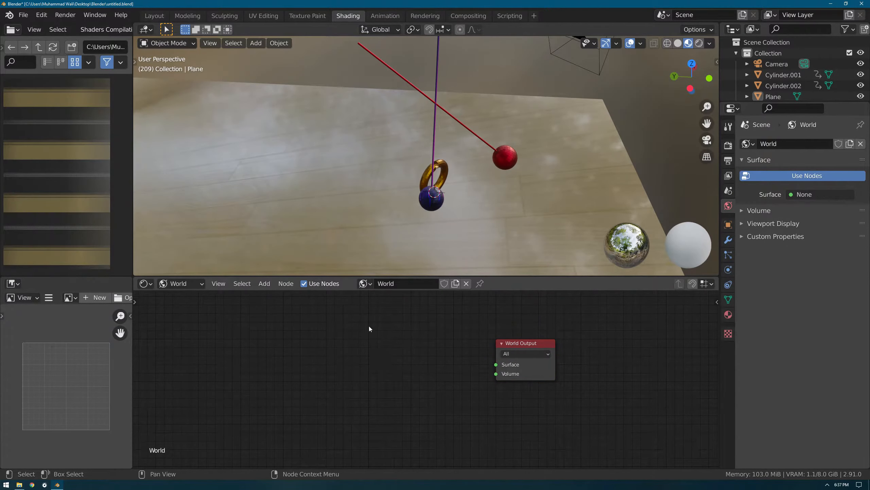
Add an Environment Texture node and load cayley_interior_8k.hdr into it
{"action": "left_click", "coordinate": [264, 284]}
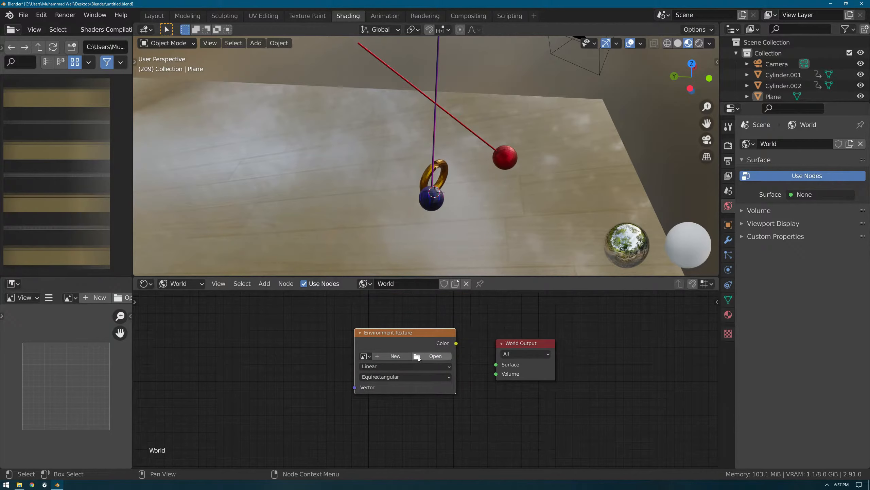
{"action": "left_click", "coordinate": [416, 356]}
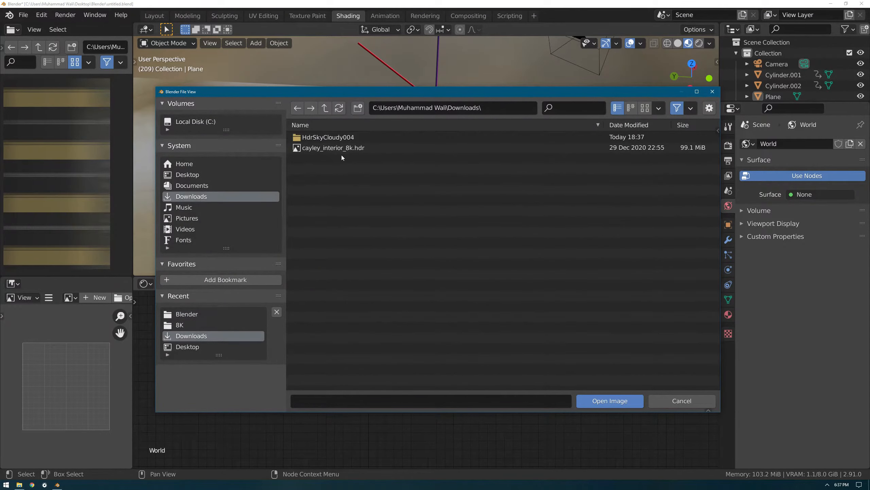
{"action": "left_click", "coordinate": [334, 148]}
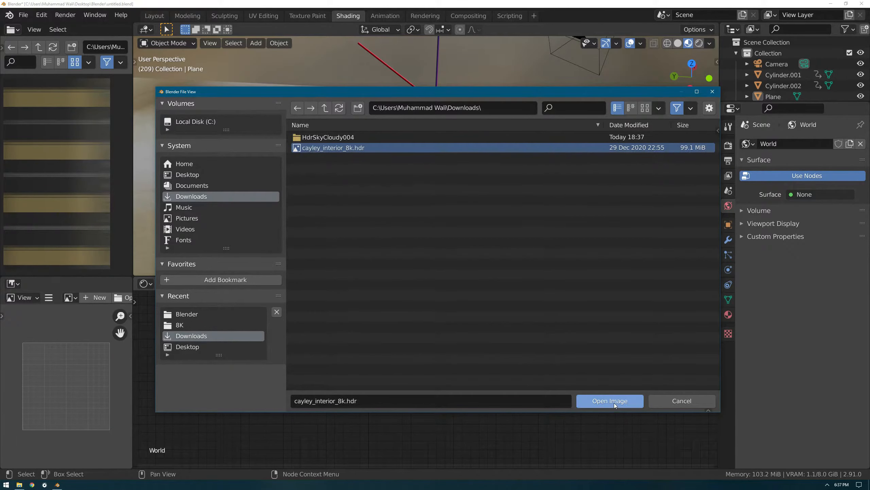
{"action": "left_click", "coordinate": [609, 401]}
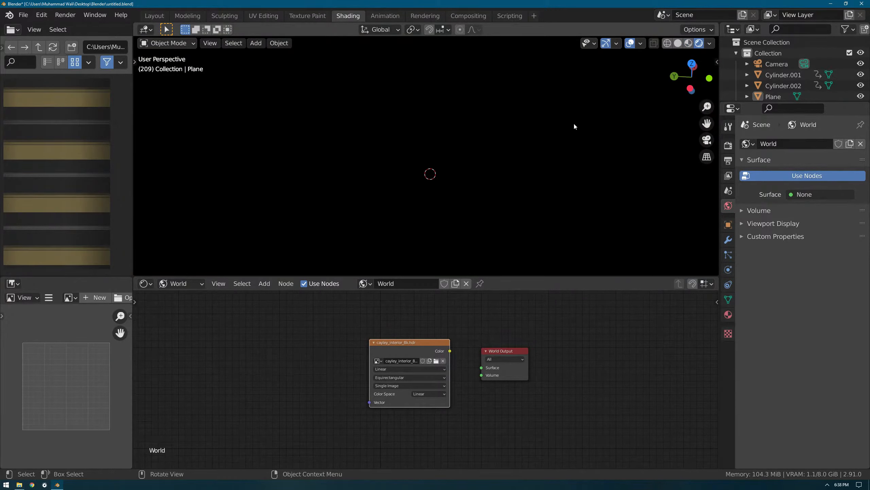
Connect the Environment Texture's Color to the World Output Surface, then return to Layout
{"action": "left_click_drag", "start_coordinate": [449, 351], "coordinate": [470, 363]}
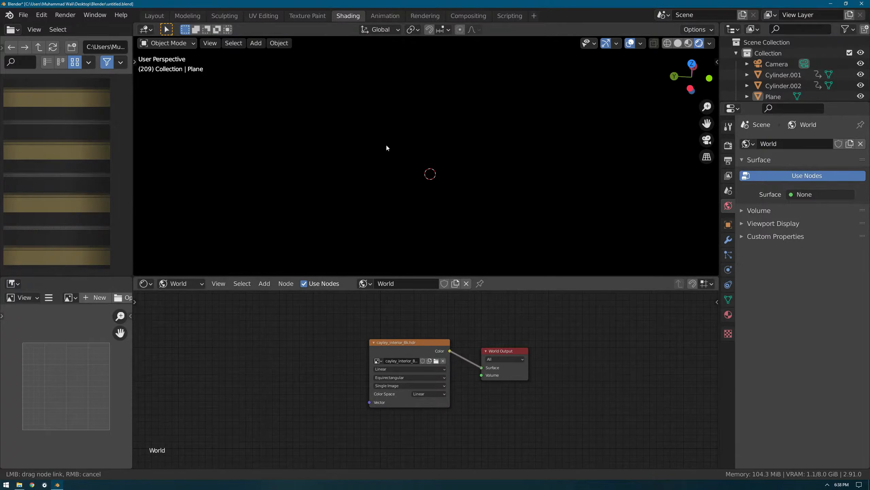
{"action": "mouse_move", "coordinate": [562, 323]}
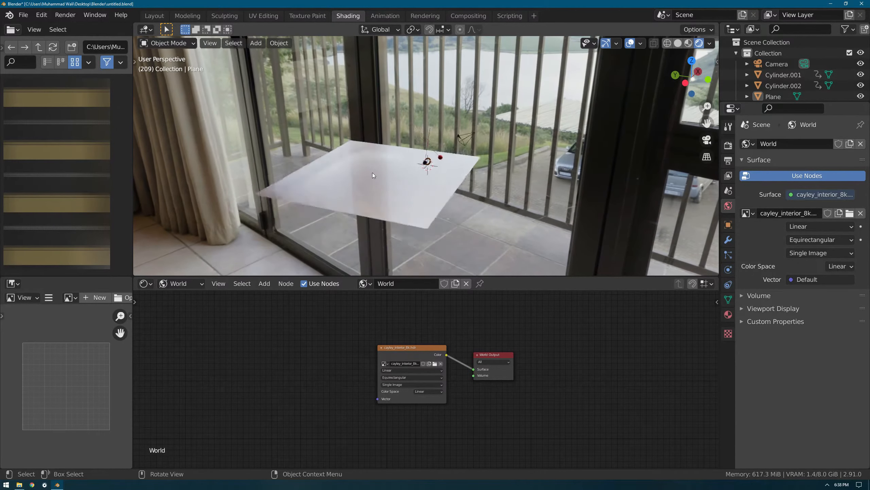
{"action": "left_click", "coordinate": [153, 15]}
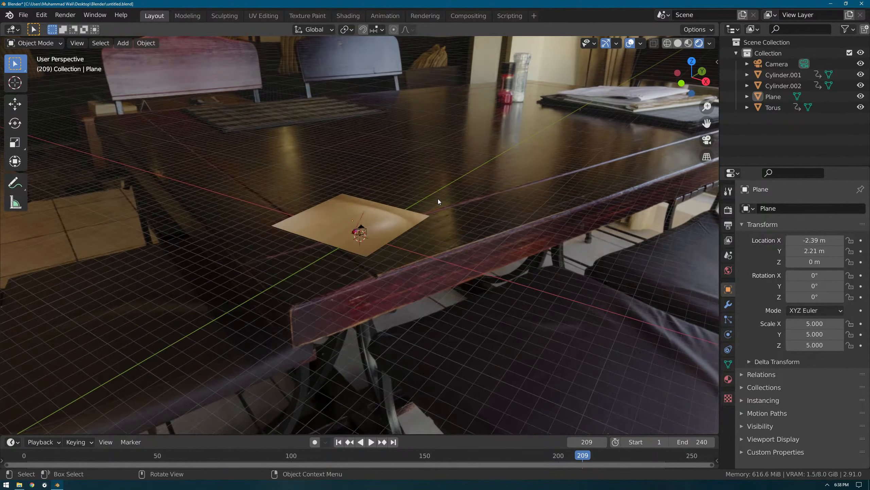
Orbit around the HDRI-lit scene across the Compositing, Animation and Shading workspaces, ending in Layout
{"action": "left_click_drag", "start_coordinate": [438, 200], "coordinate": [427, 228]}
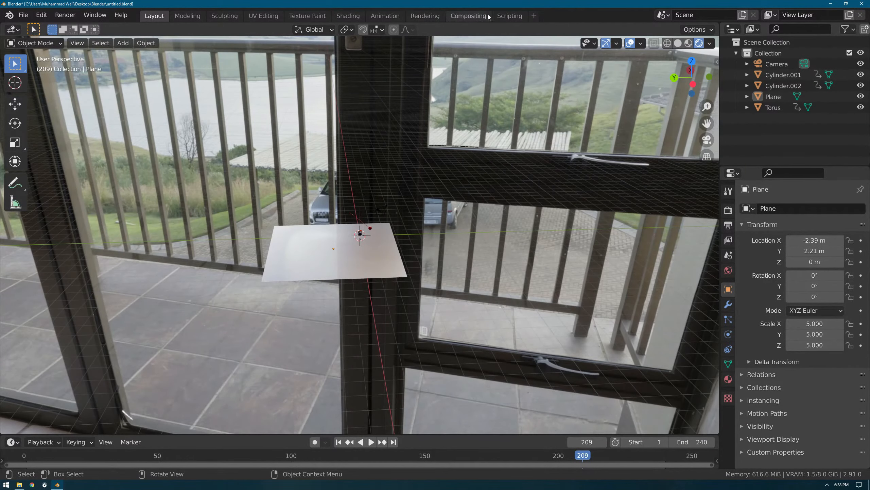
{"action": "left_click", "coordinate": [468, 16]}
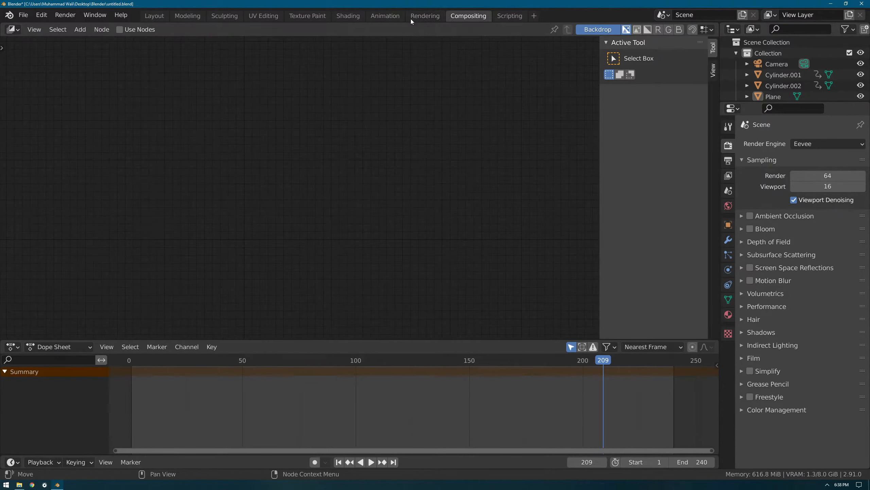
{"action": "left_click", "coordinate": [385, 15]}
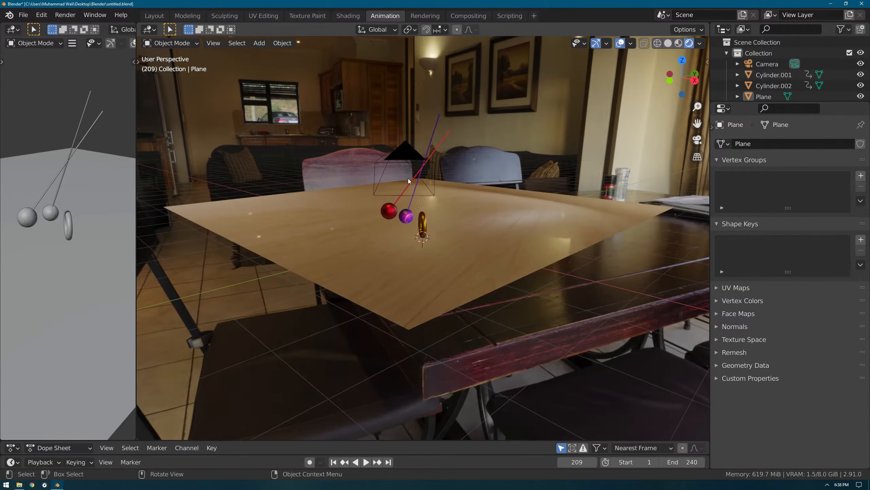
{"action": "left_click_drag", "start_coordinate": [408, 182], "coordinate": [388, 219]}
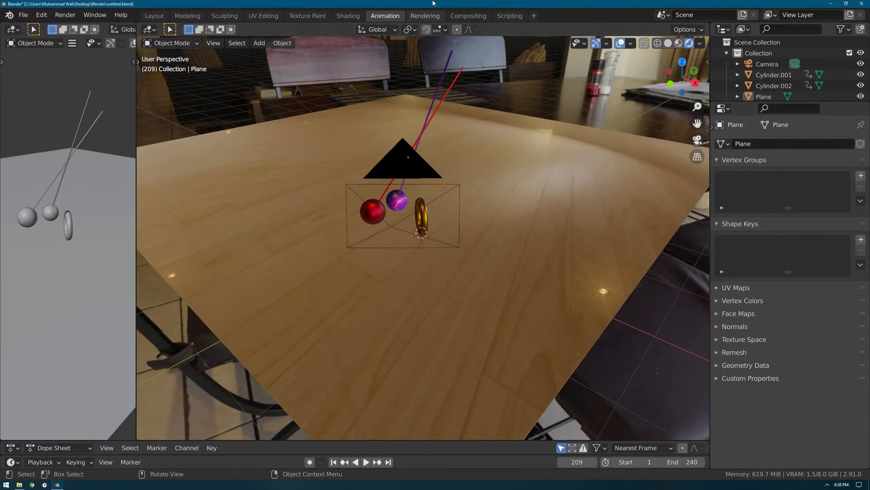
{"action": "left_click", "coordinate": [348, 16]}
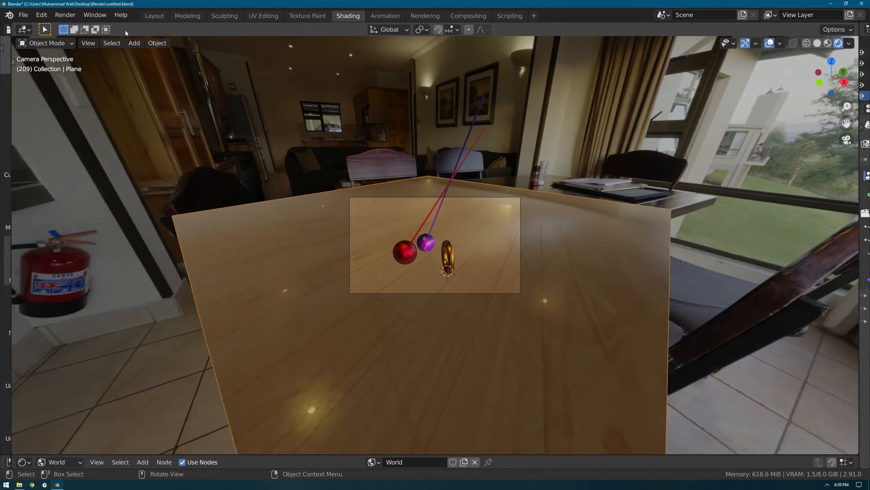
{"action": "left_click", "coordinate": [153, 15]}
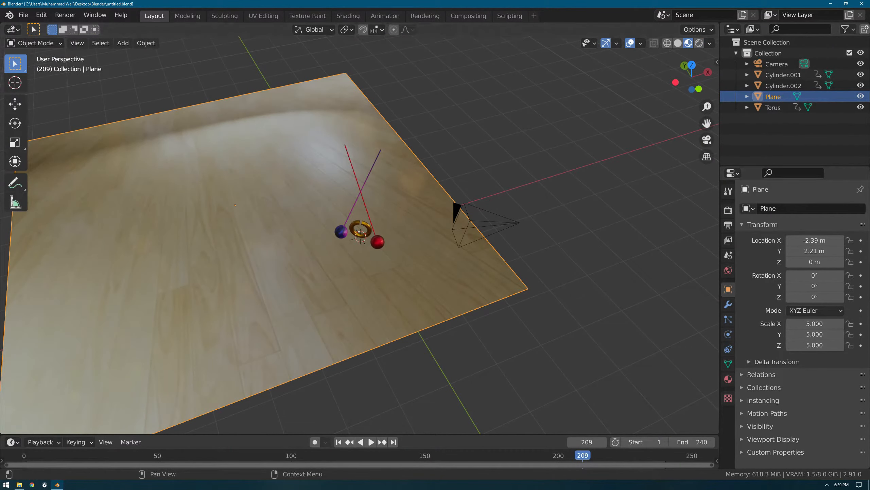
Set the wooden plane's scale to 2.000 in Object Properties
{"action": "double_click", "coordinate": [815, 323]}
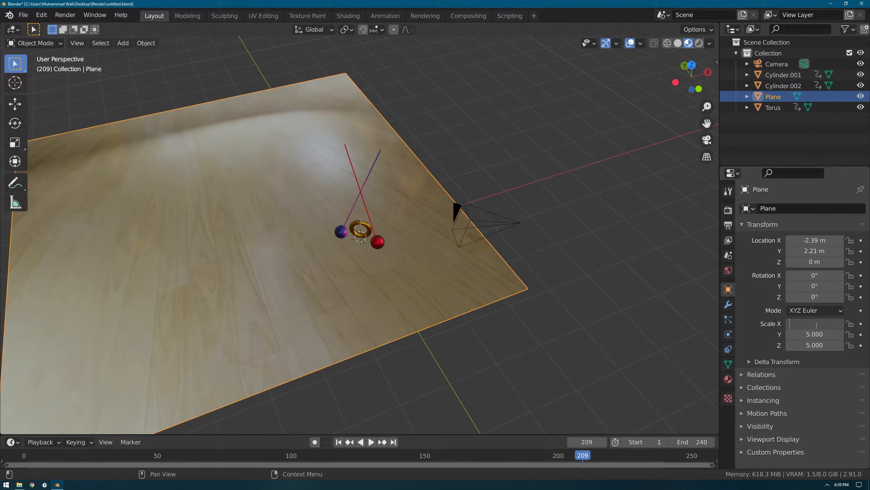
{"action": "type", "text": "2.000"}
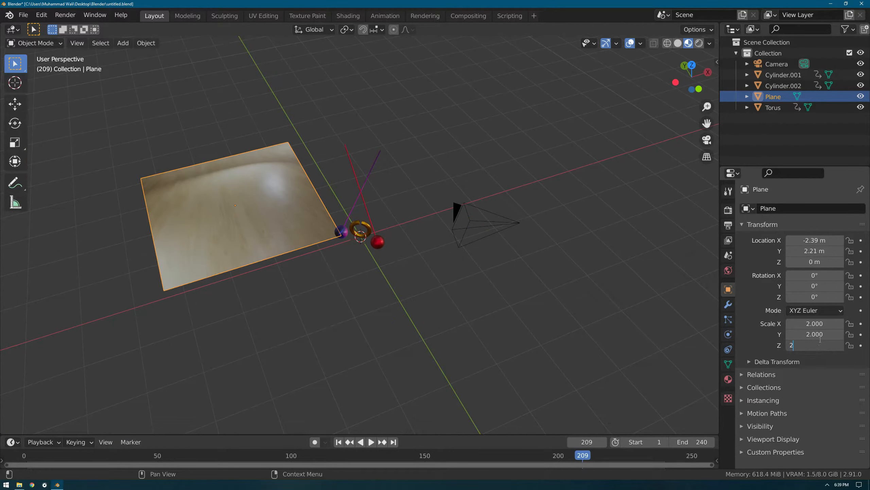
{"action": "key", "text": "Return"}
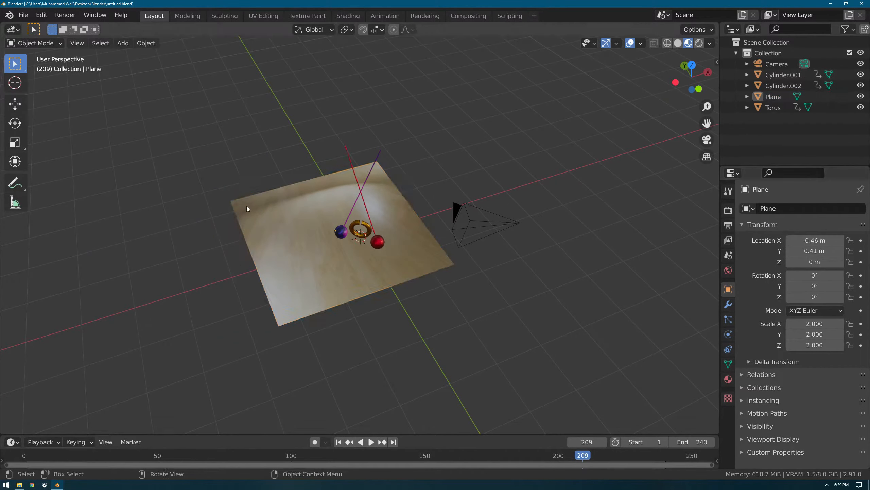
In Shading, enlarge the camera view and bring up the editor-type list for the keyframe area
{"action": "left_click", "coordinate": [384, 16]}
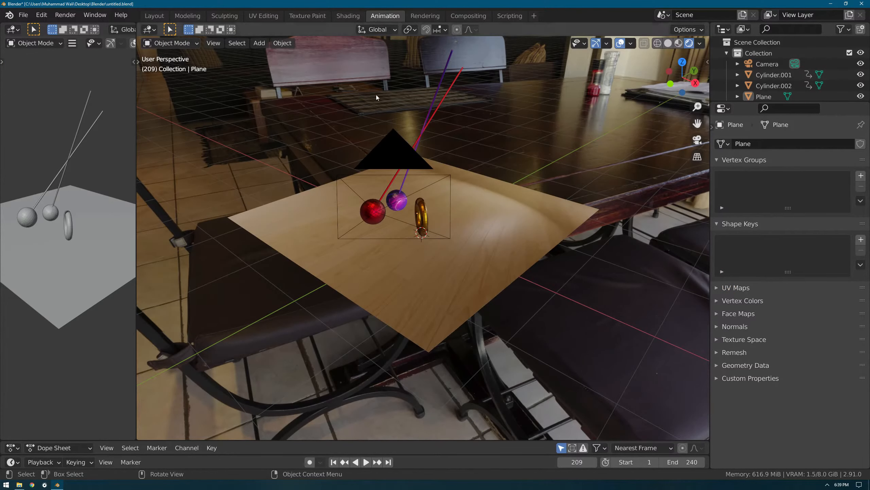
{"action": "left_click", "coordinate": [348, 16]}
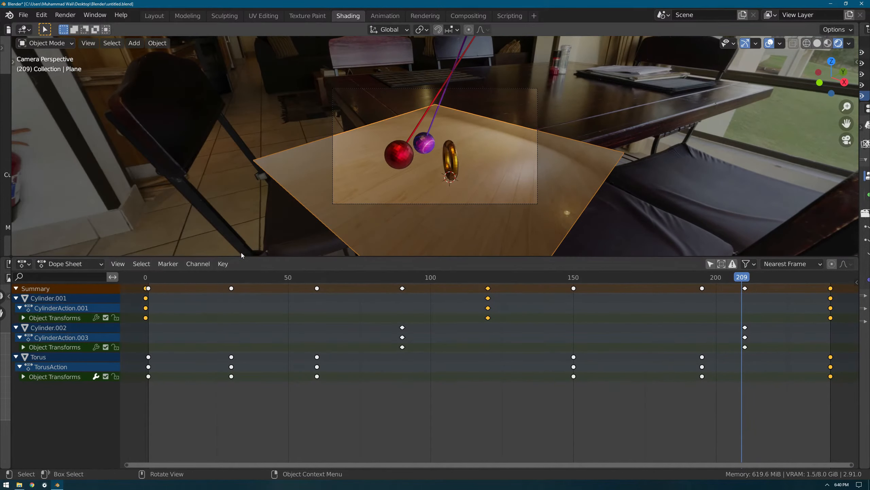
{"action": "left_click_drag", "start_coordinate": [241, 256], "coordinate": [241, 303]}
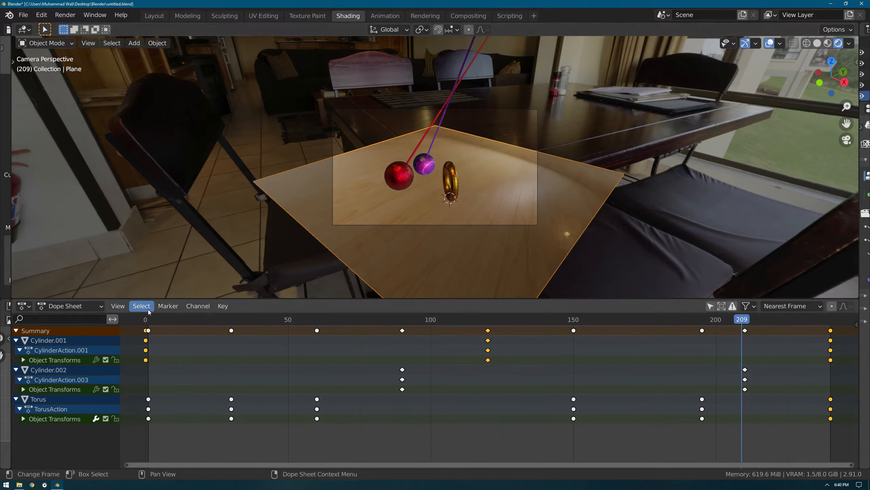
{"action": "left_click", "coordinate": [118, 306]}
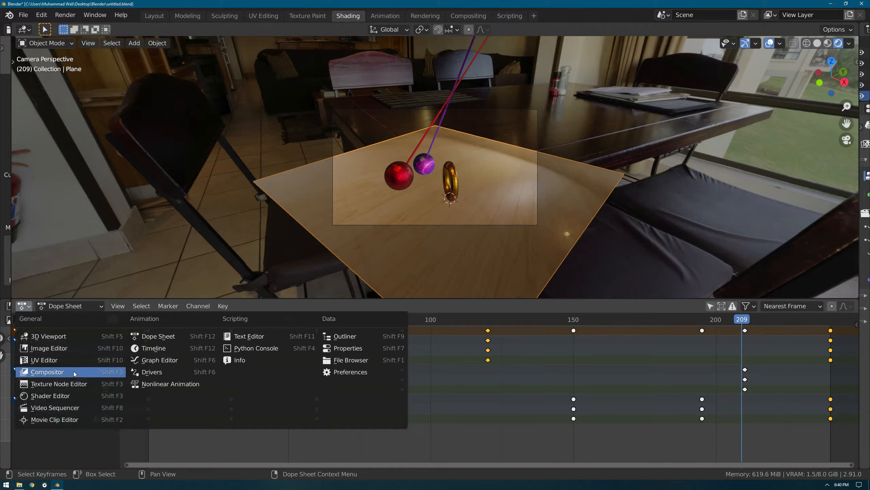
{"action": "mouse_move", "coordinate": [50, 395]}
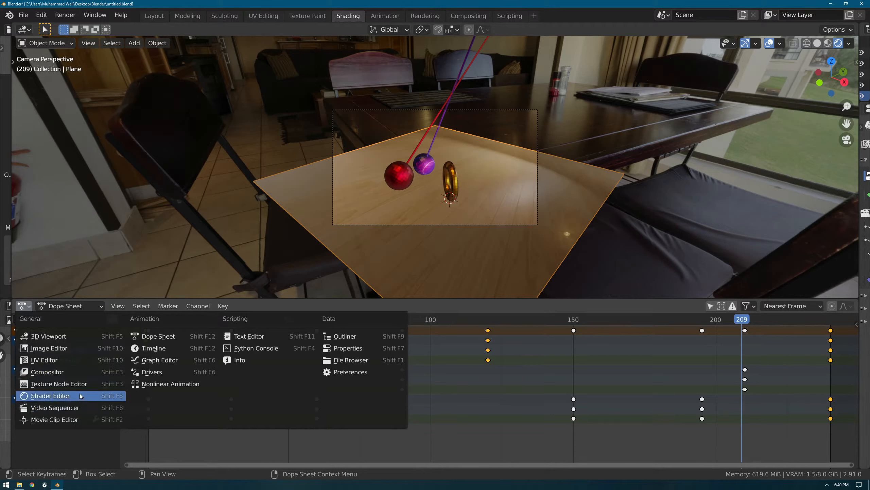
{"action": "mouse_move", "coordinate": [49, 348]}
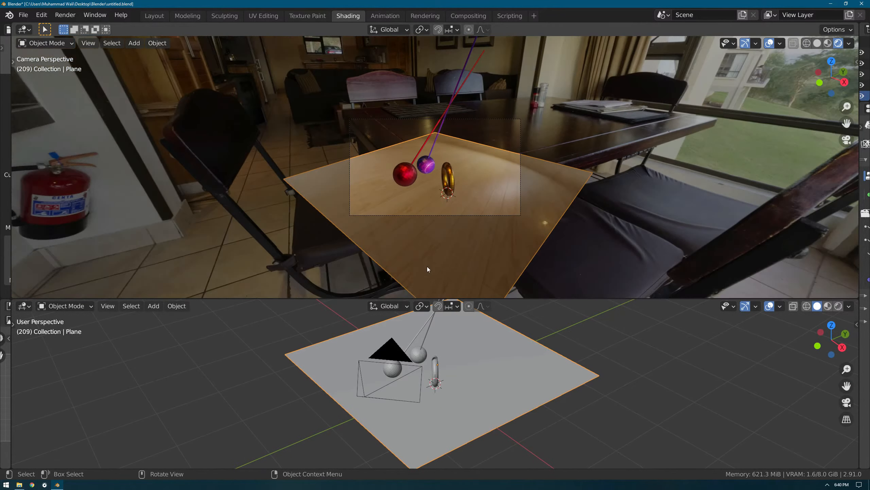
Browse the Texture Paint, UV Editing and Rendering workspaces, settling on Animation
{"action": "left_click", "coordinate": [307, 16]}
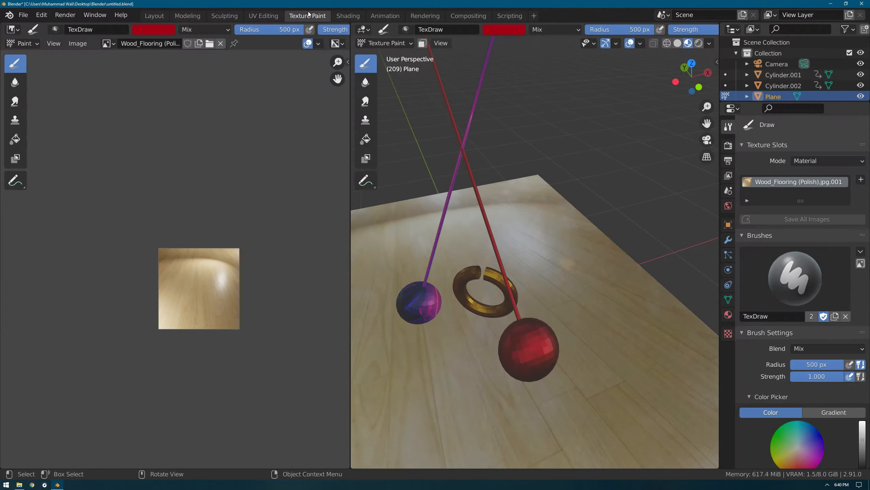
{"action": "left_click", "coordinate": [263, 15]}
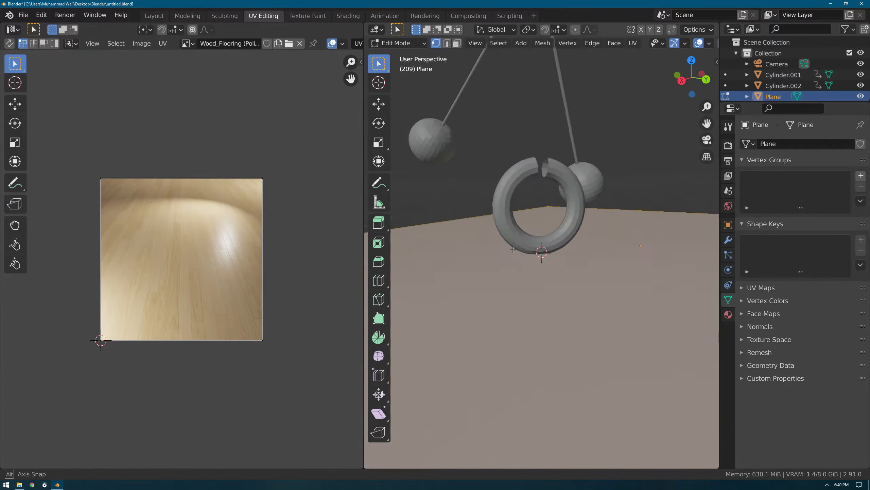
{"action": "left_click", "coordinate": [425, 16]}
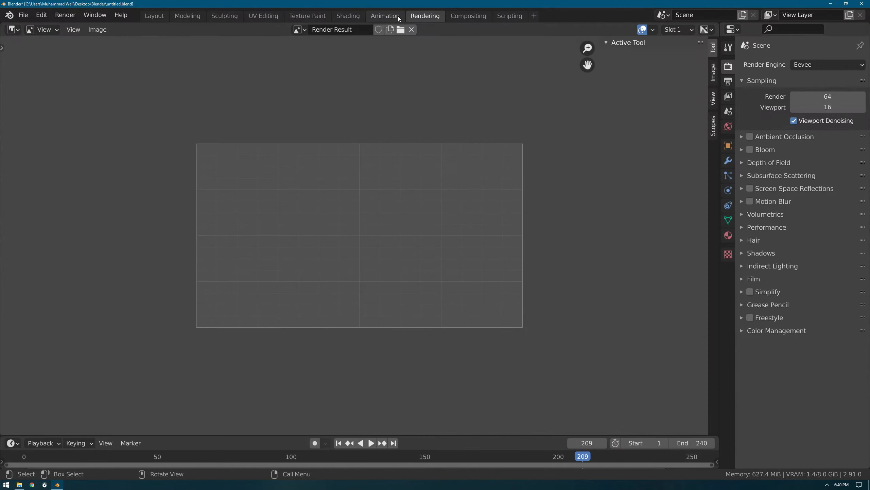
{"action": "left_click", "coordinate": [385, 15]}
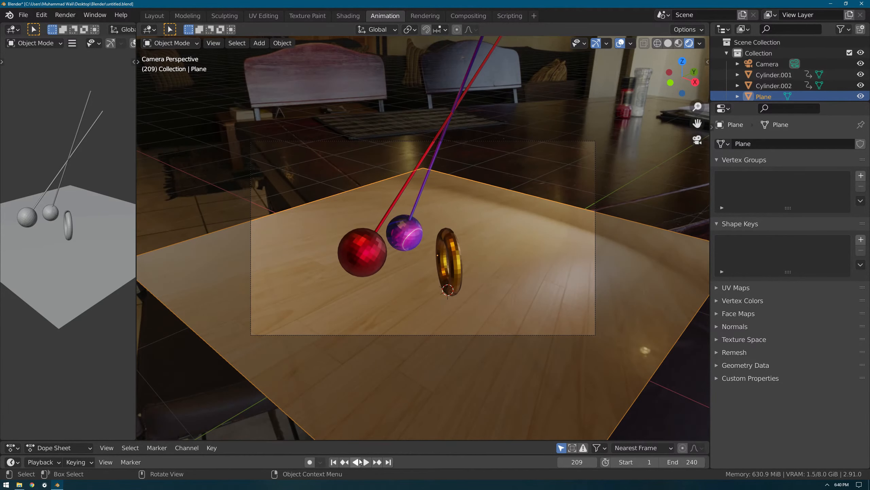
Play the pendulum animation and view the swinging balls and ring from other angles
{"action": "left_click", "coordinate": [365, 461]}
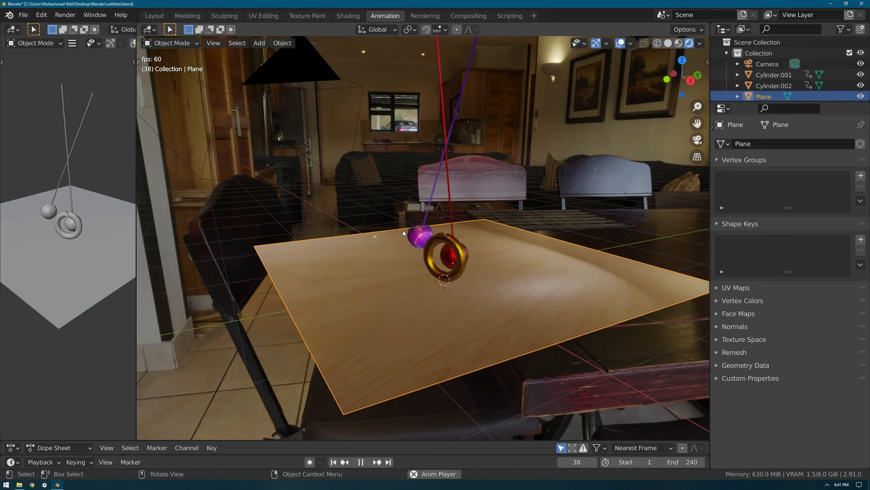
{"action": "left_click", "coordinate": [360, 461]}
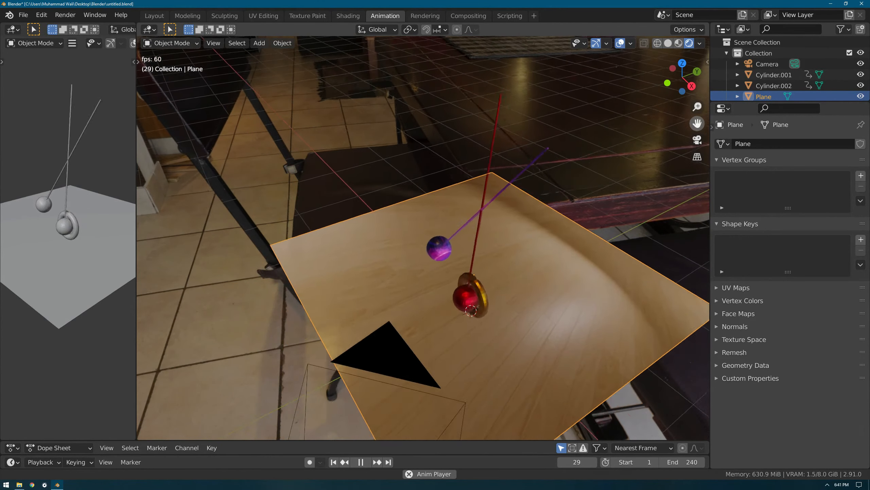
{"action": "left_click", "coordinate": [360, 461]}
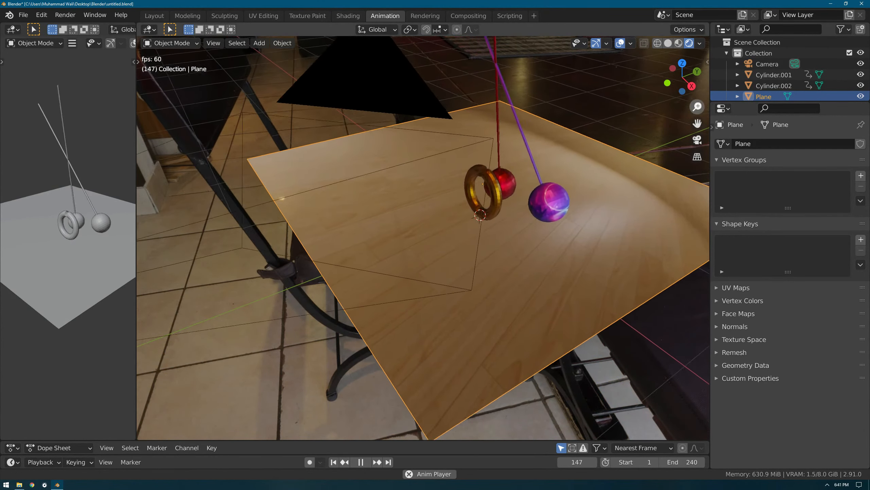